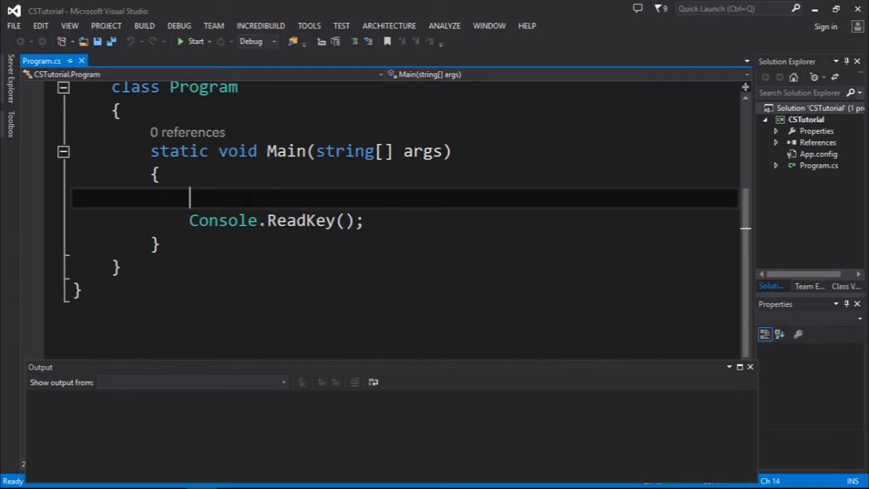
- Begin a bool declaration on a new line inside Main, above Console.ReadKey()
type("bool")
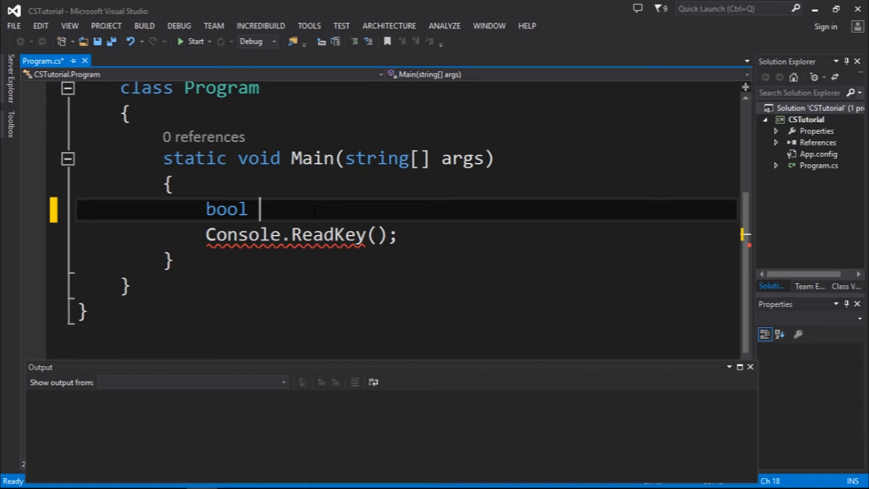
- Complete the declaration as bool isAlive = true;, briefly trying false as the value
type("is")
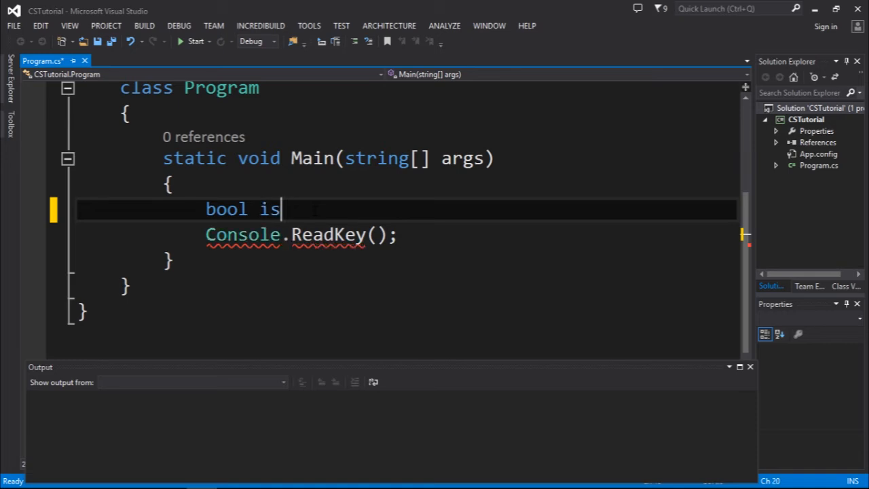
type("Aliv")
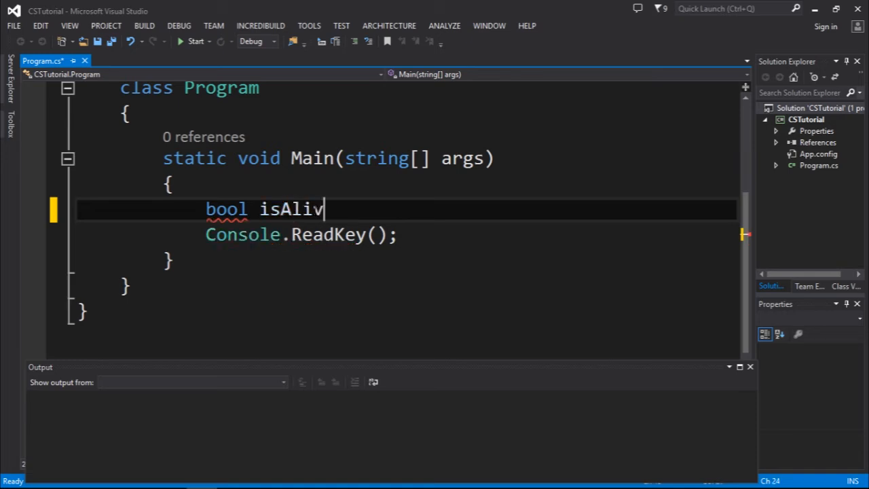
type("e")
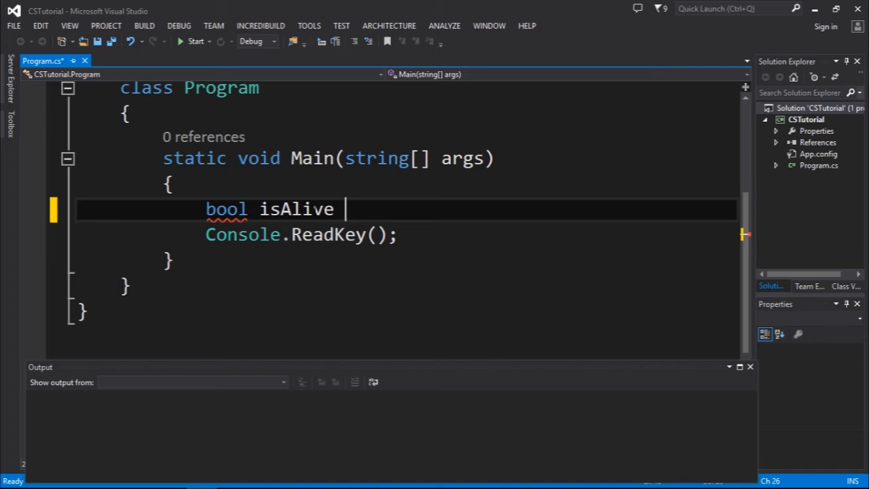
type("=")
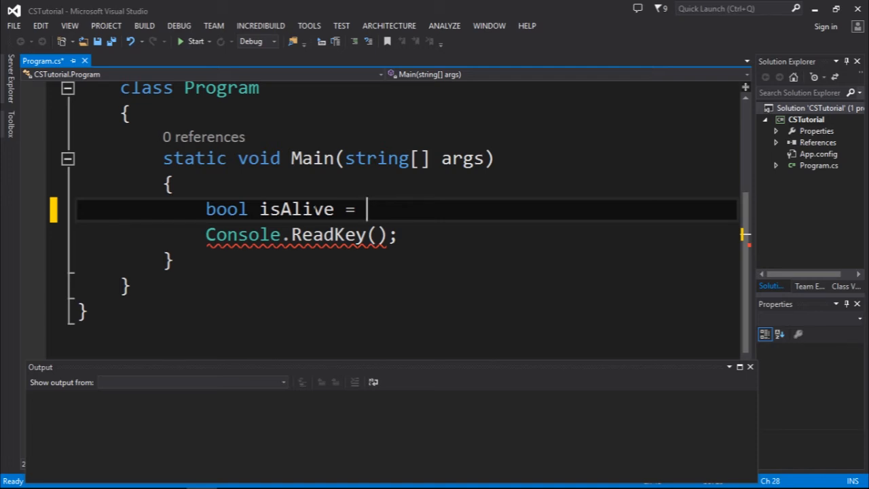
mouse_move(366, 209)
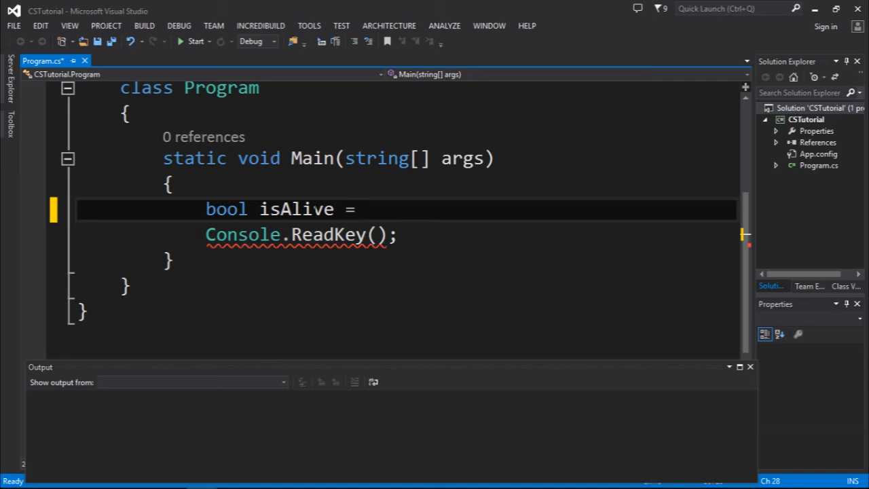
type("true")
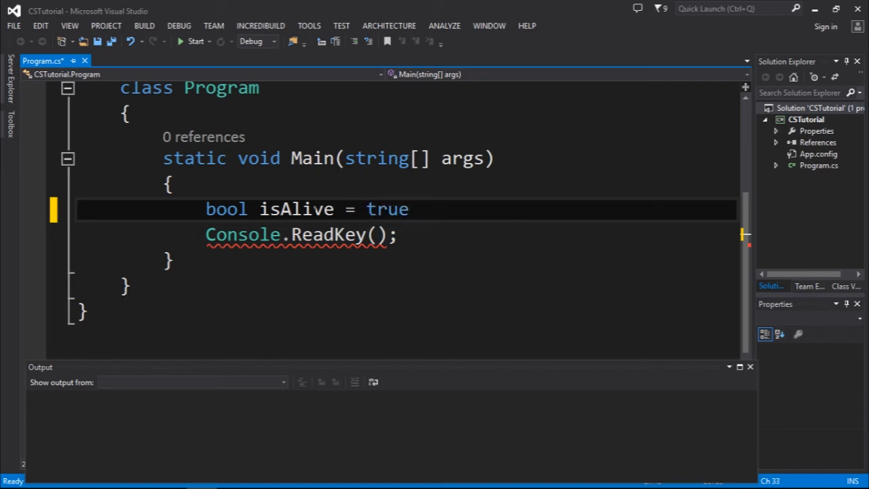
type("fla")
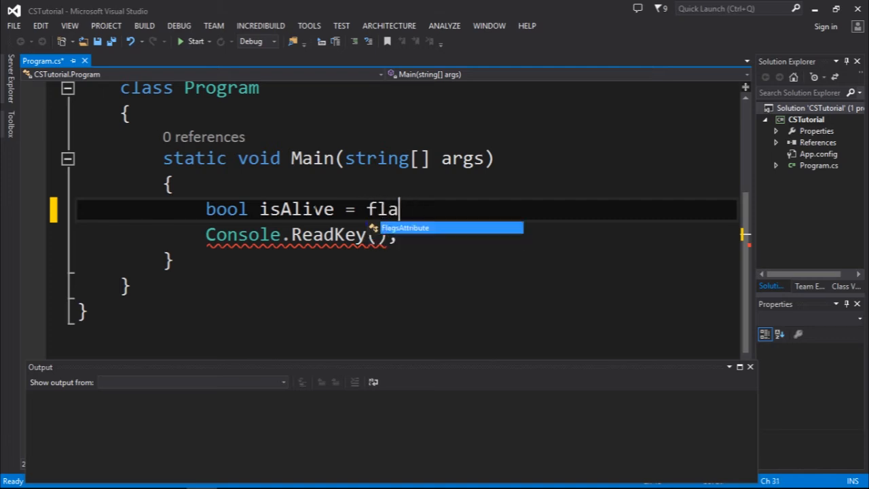
type("lse")
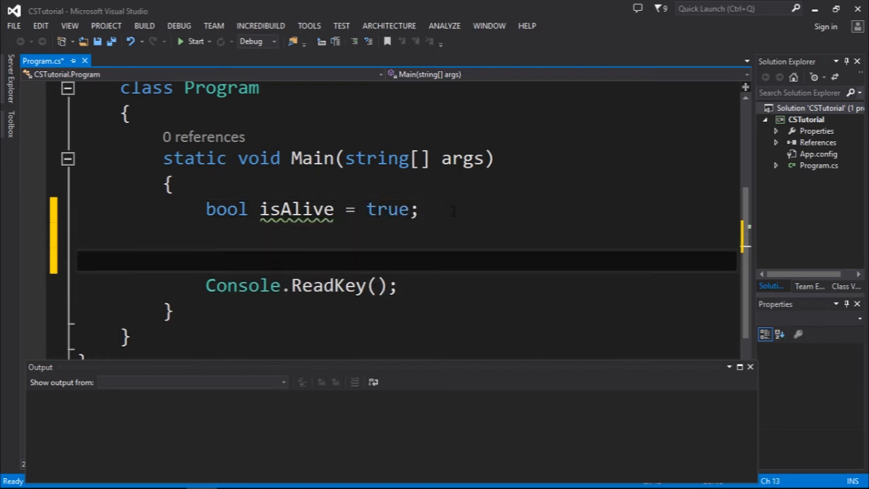
- Add Console.WriteLine(isAlive); before Console.ReadKey() and start a build of CSTutorial
type("Console.w")
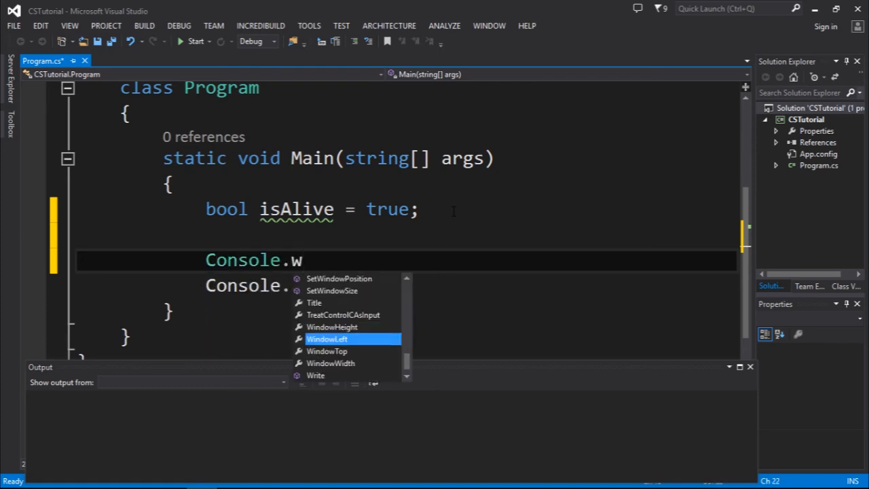
type("riteLine()")
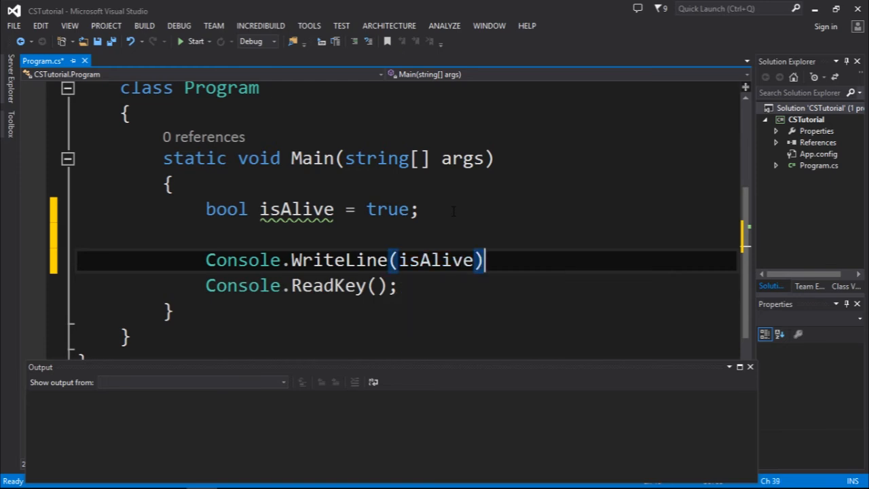
type(";")
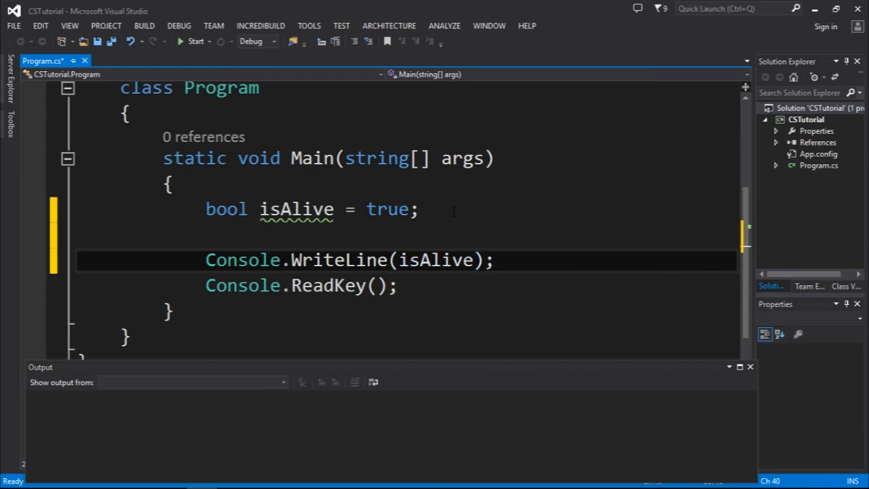
left_click(196, 41)
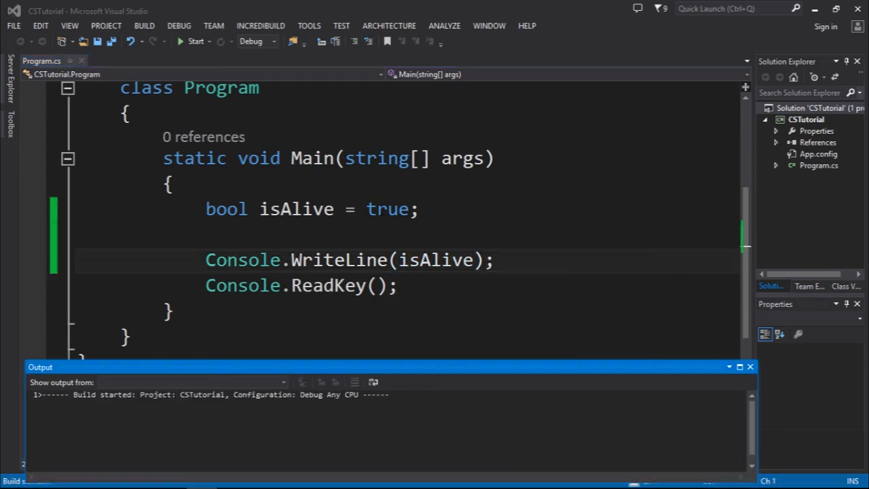
- Let the build succeed, close the console window and return to the isAlive declaration line
left_click(196, 40)
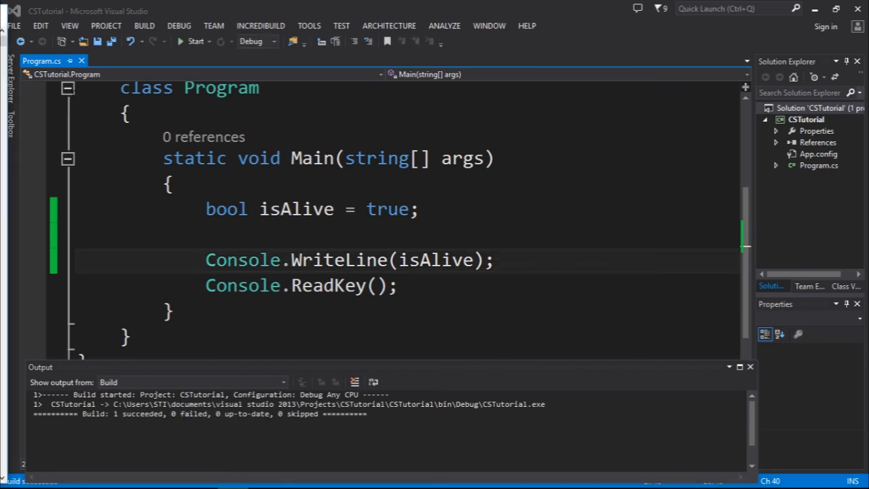
left_click(196, 41)
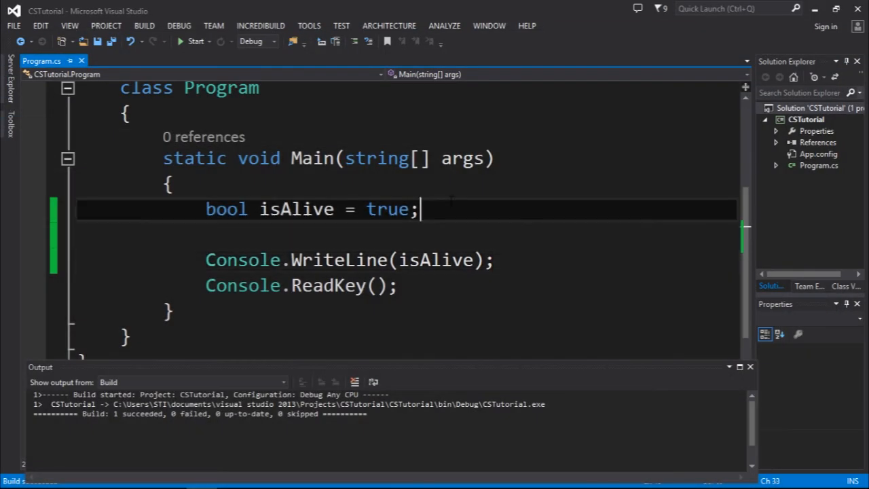
- Reduce the declaration to bool isAlive; and rebuild to get error CS0165, unassigned local variable
key("BackSpace")
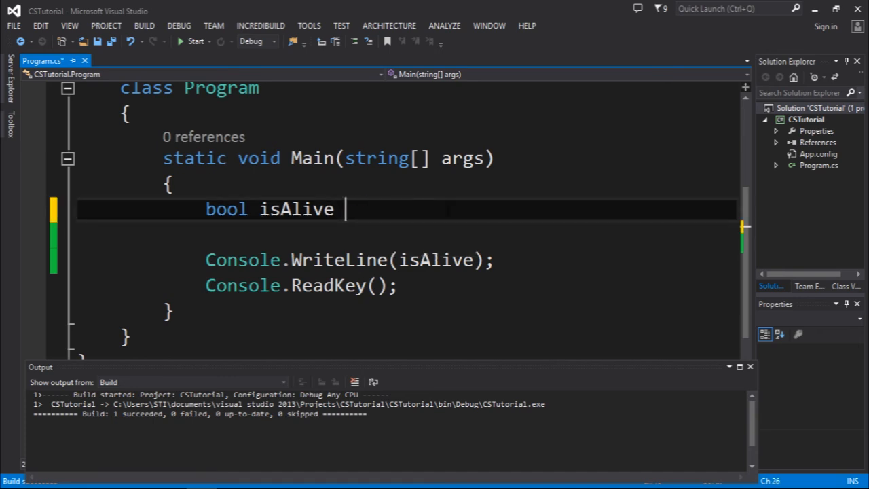
type(";")
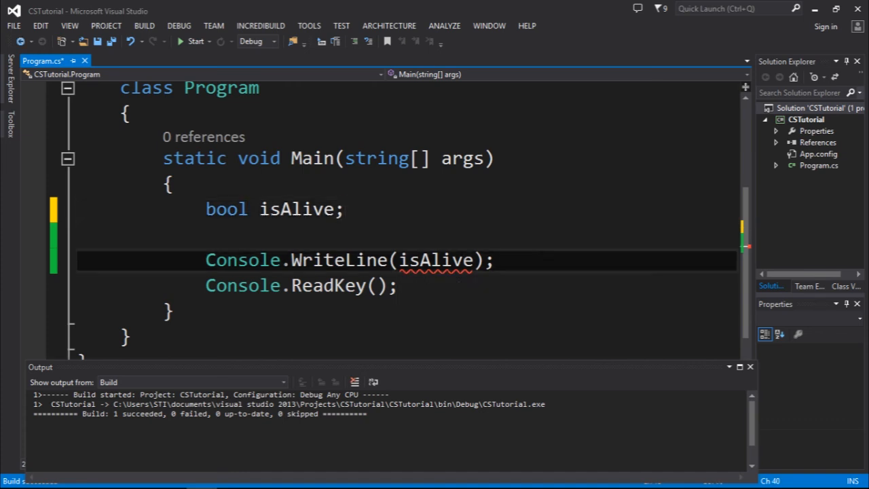
left_click(494, 261)
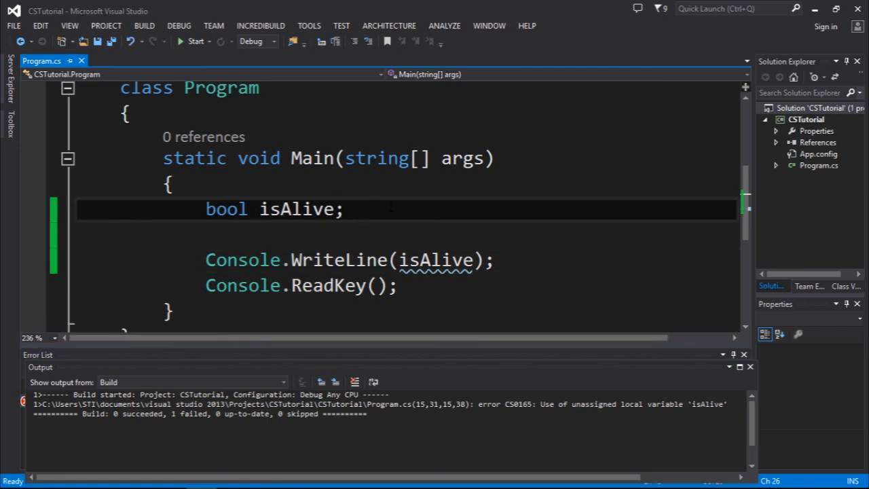
- Try bool isAlive = null;, see the build fail with CS0037, decline the last build and restore true
type("=null")
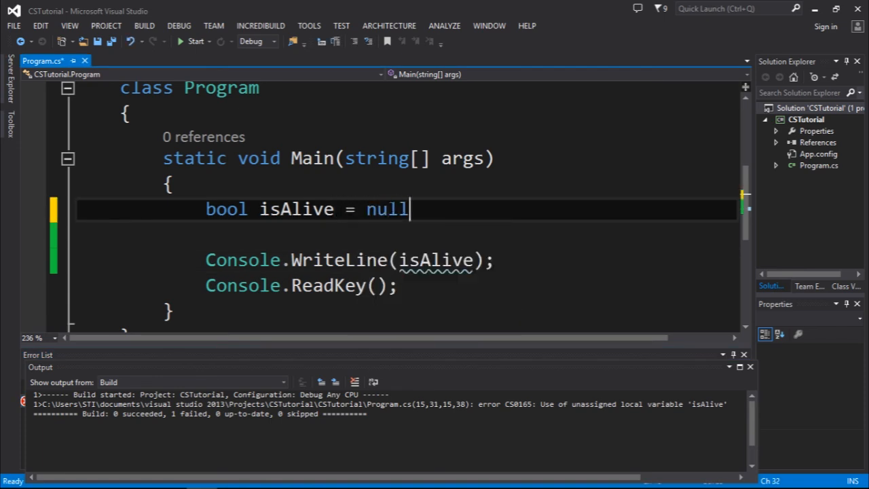
type(";")
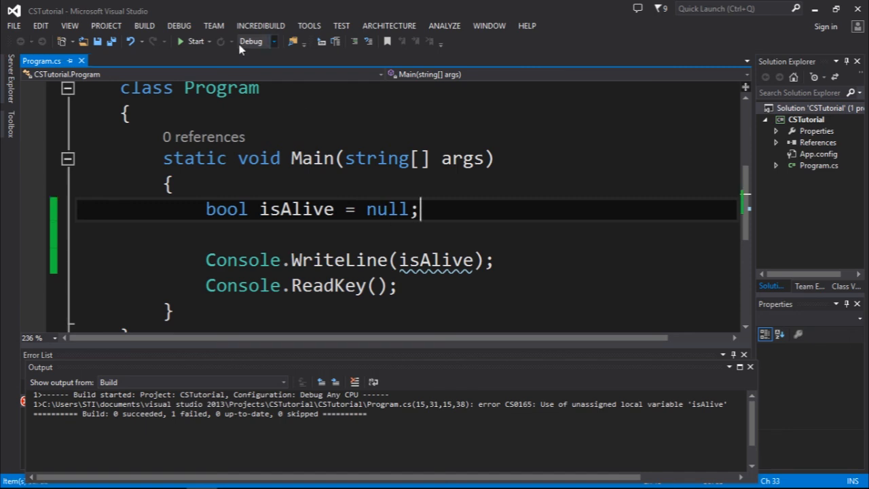
left_click(195, 41)
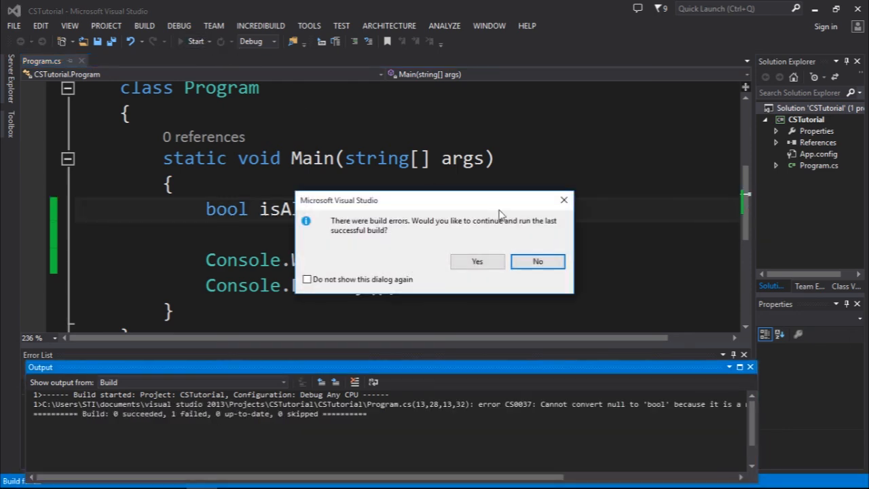
left_click(538, 261)
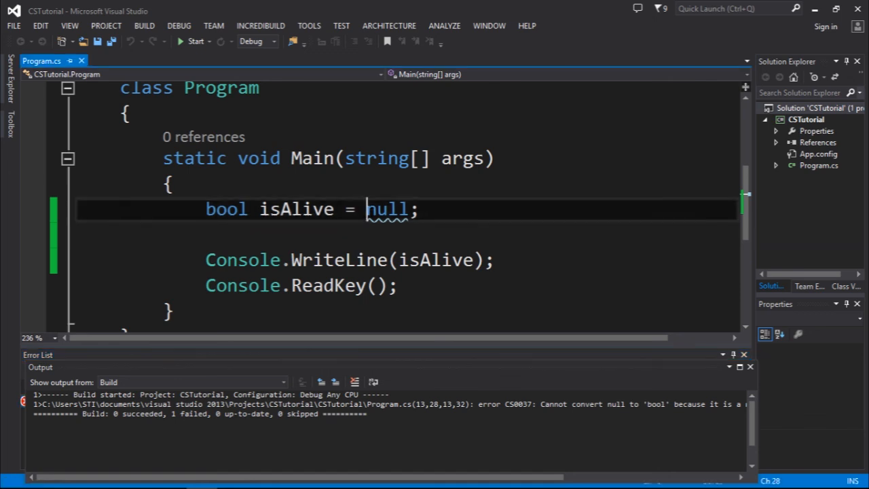
type("true")
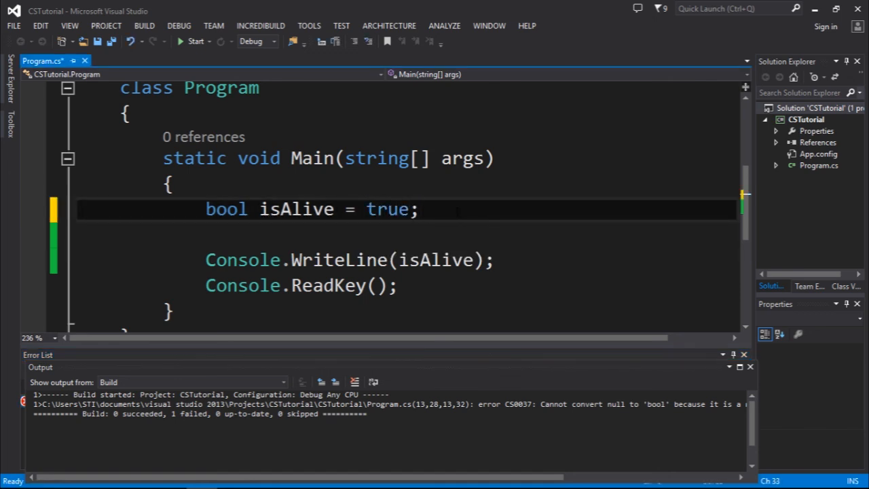
left_click(419, 209)
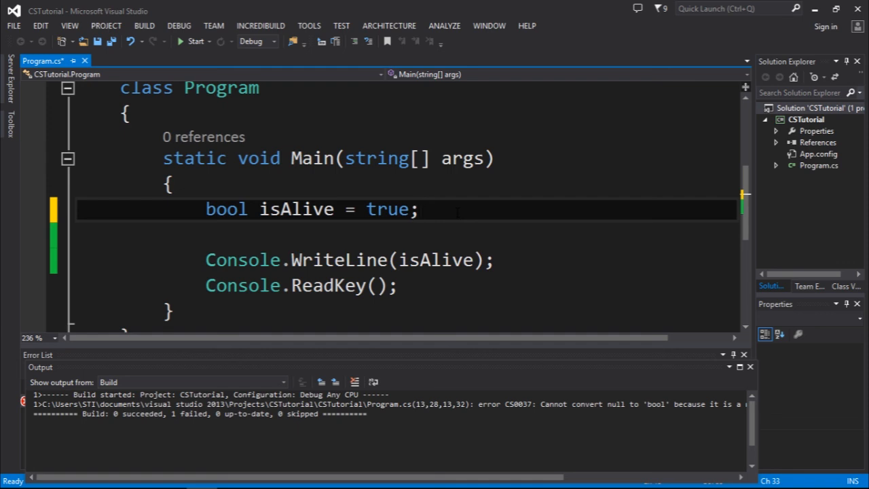
left_click(420, 209)
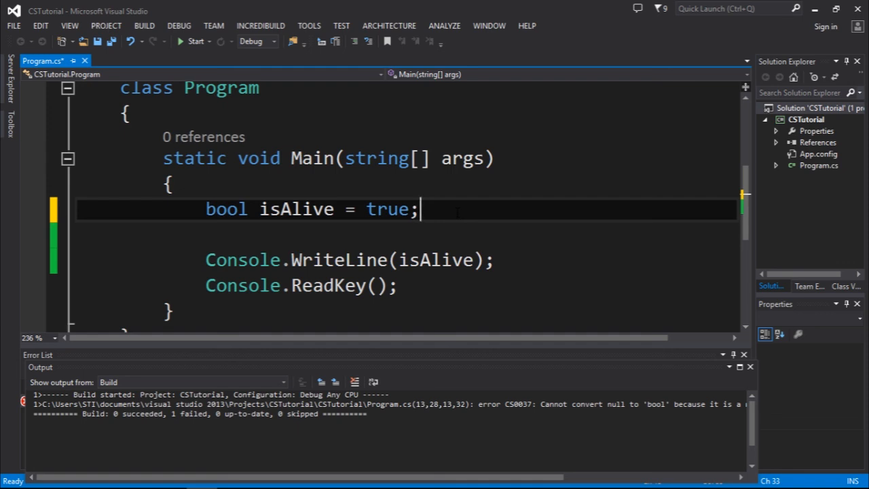